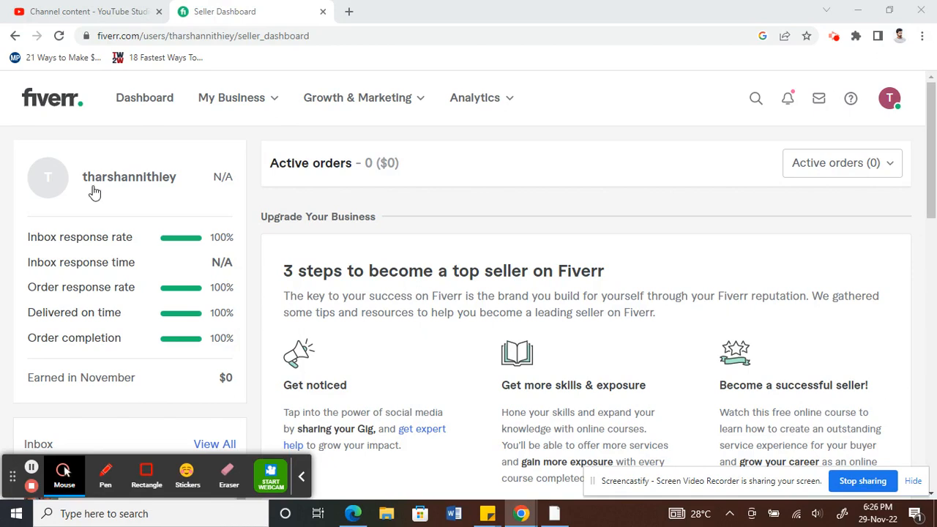
mouse_move(699, 64)
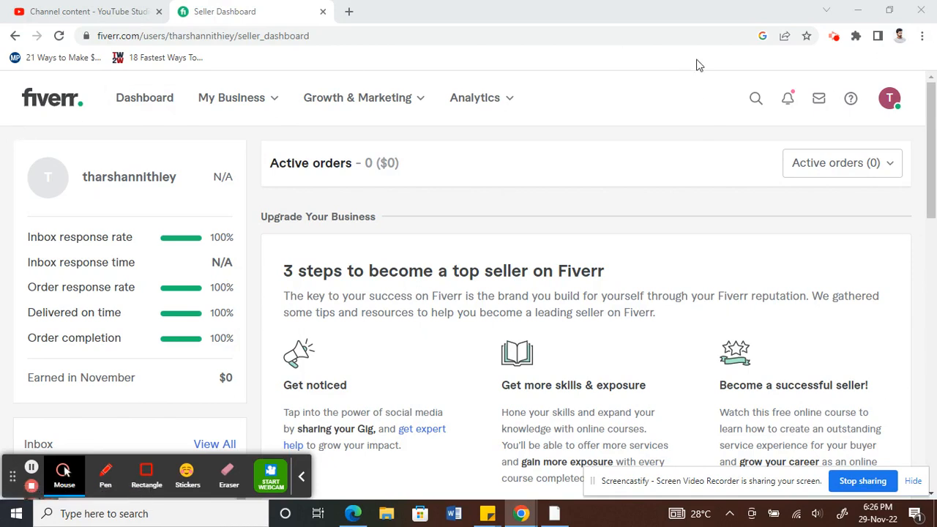
mouse_move(654, 122)
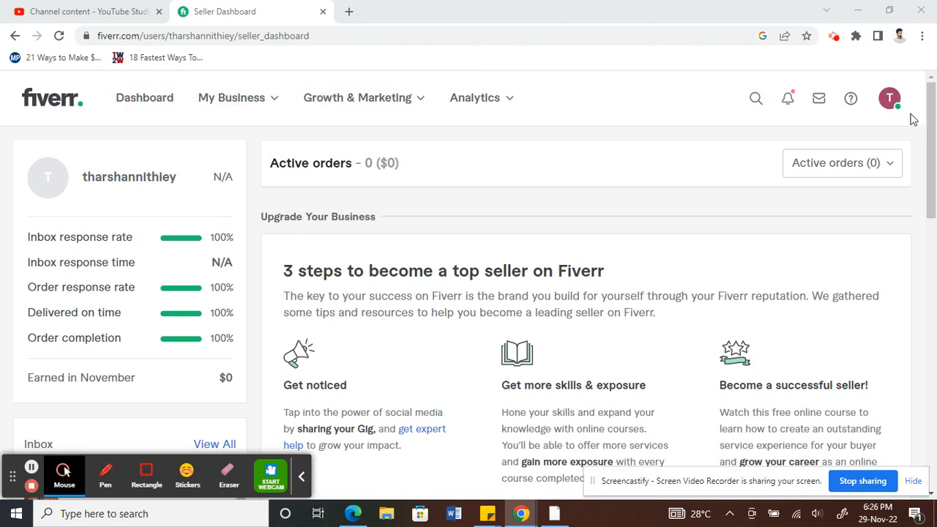
mouse_move(890, 97)
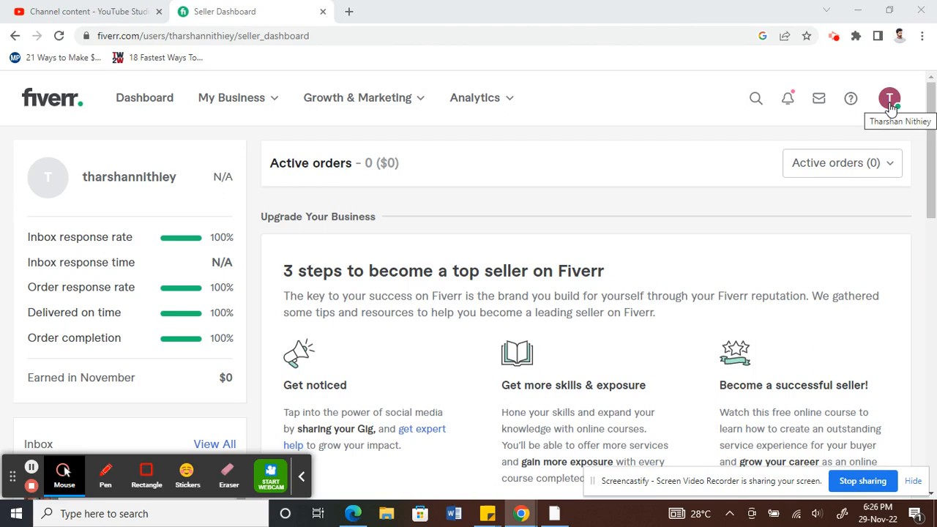
Open the account menu from the profile avatar on the seller dashboard.
click(889, 96)
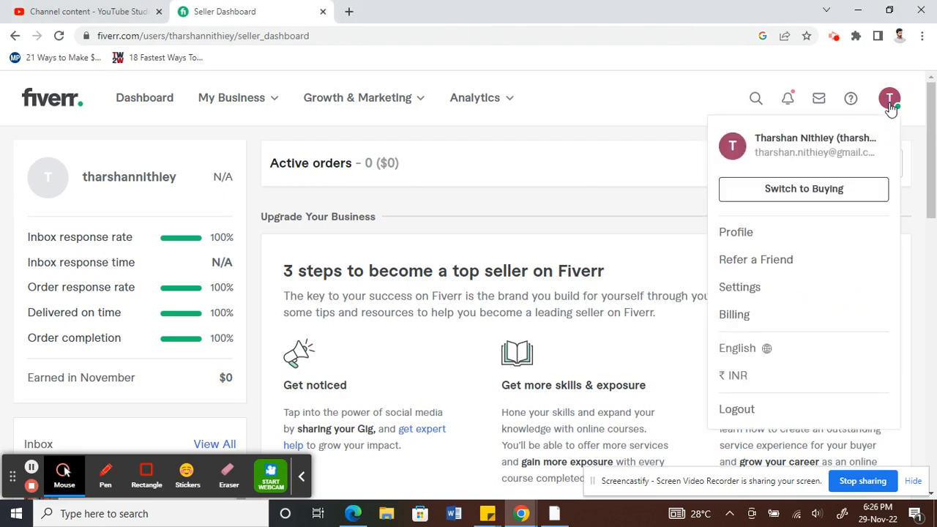
mouse_move(734, 232)
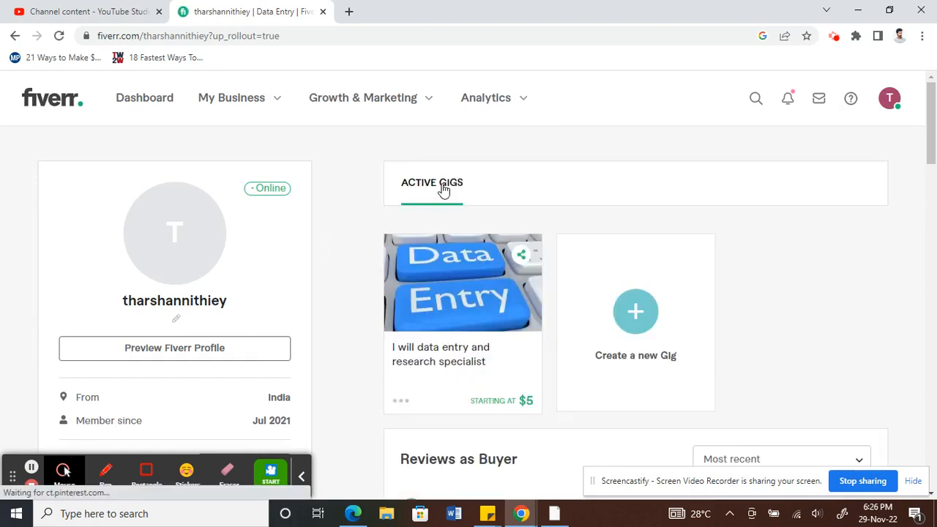
mouse_move(518, 348)
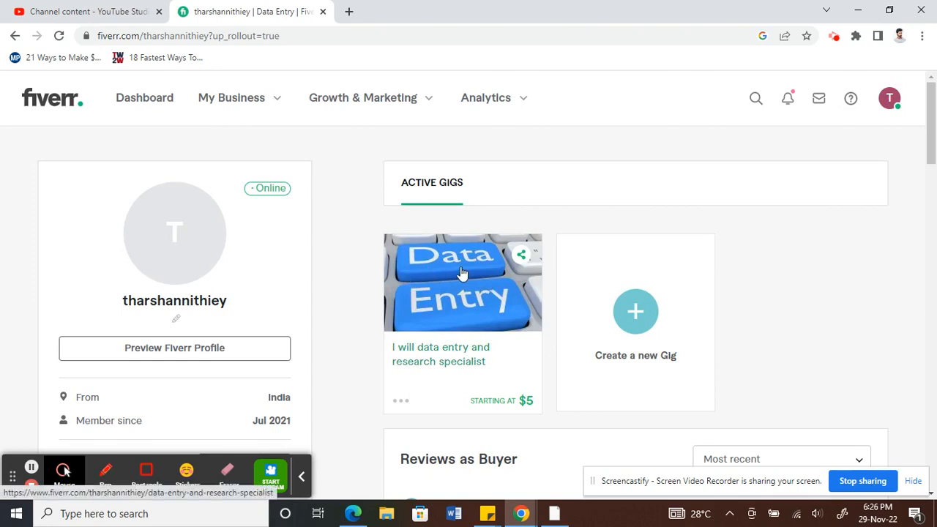
mouse_move(351, 410)
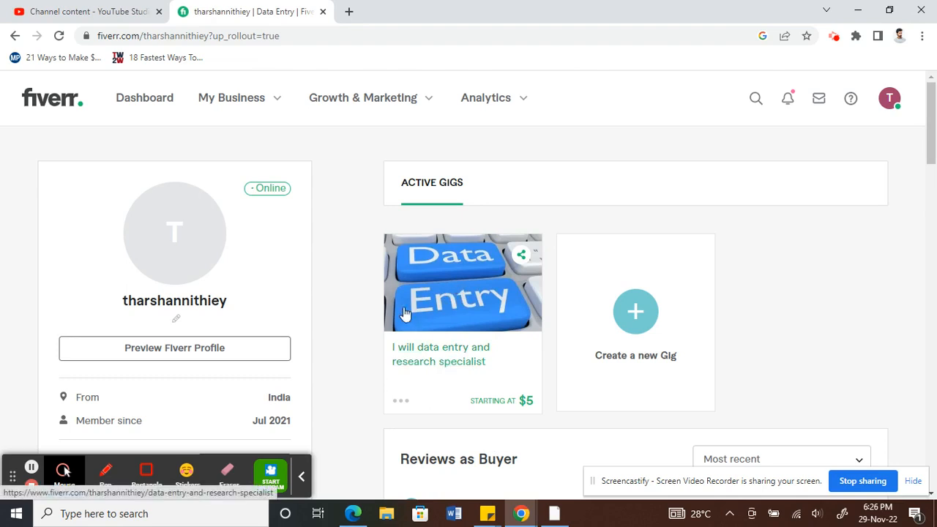
mouse_move(272, 447)
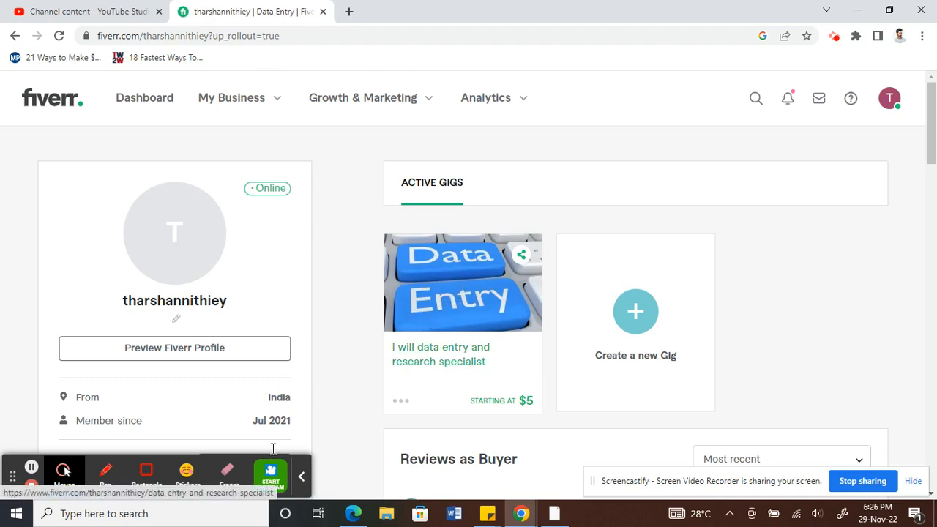
mouse_move(401, 401)
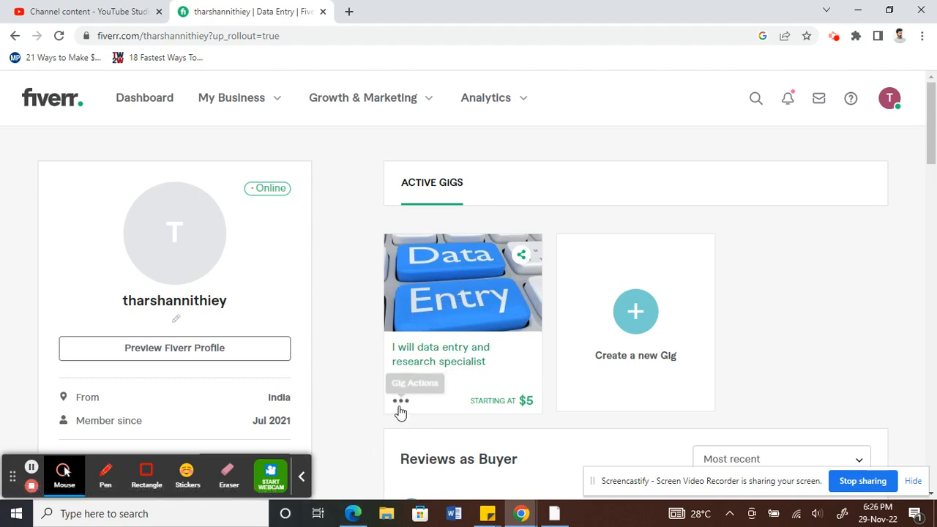
mouse_move(394, 404)
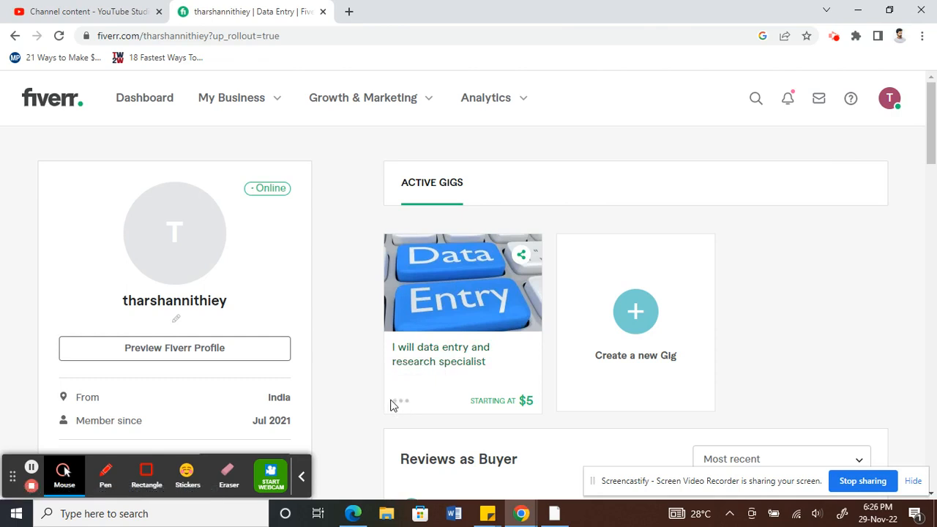
mouse_move(401, 404)
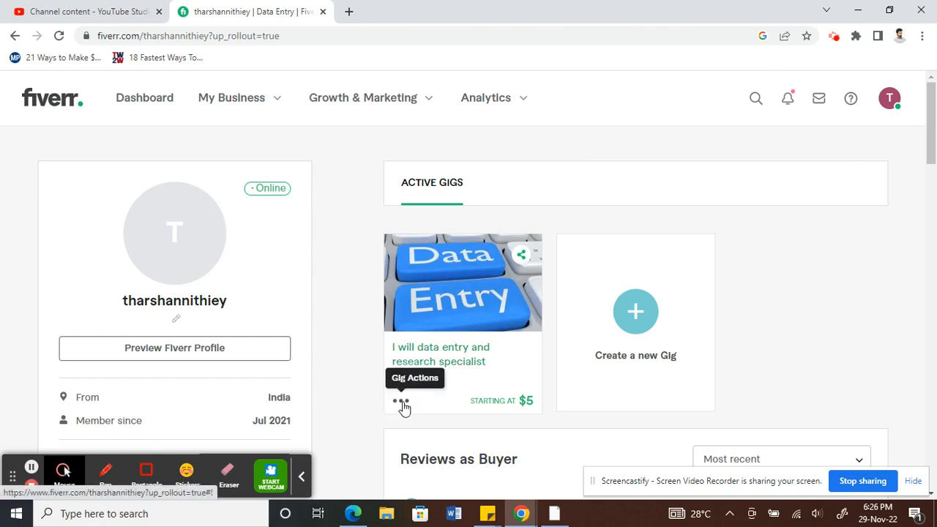
Show the Gig Actions menu on the Data Entry gig card.
click(401, 407)
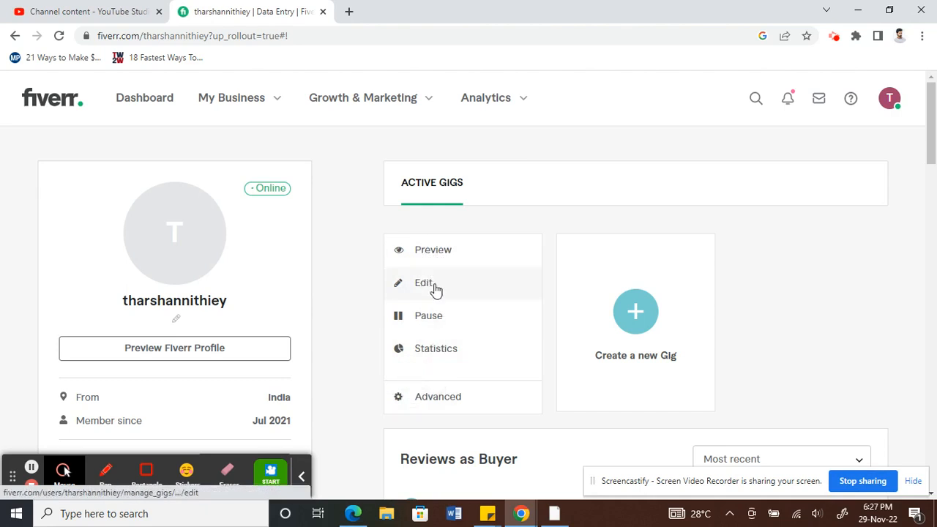
mouse_move(439, 324)
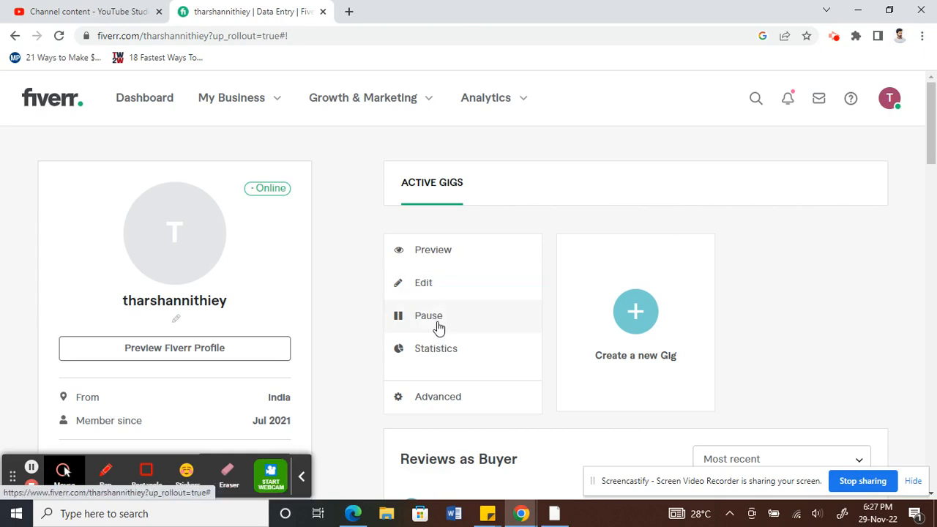
mouse_move(445, 404)
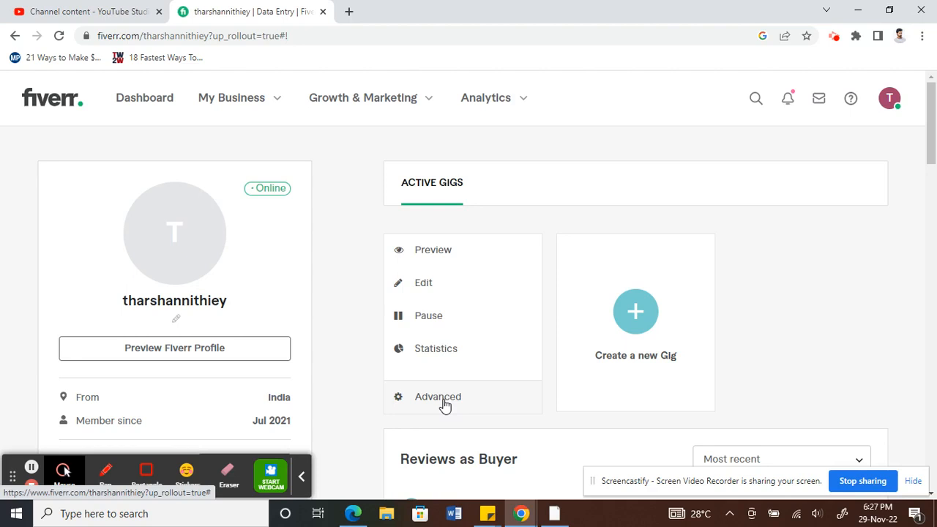
Open the Data Entry gig's Advanced settings, where Delete Gig is offered.
click(437, 395)
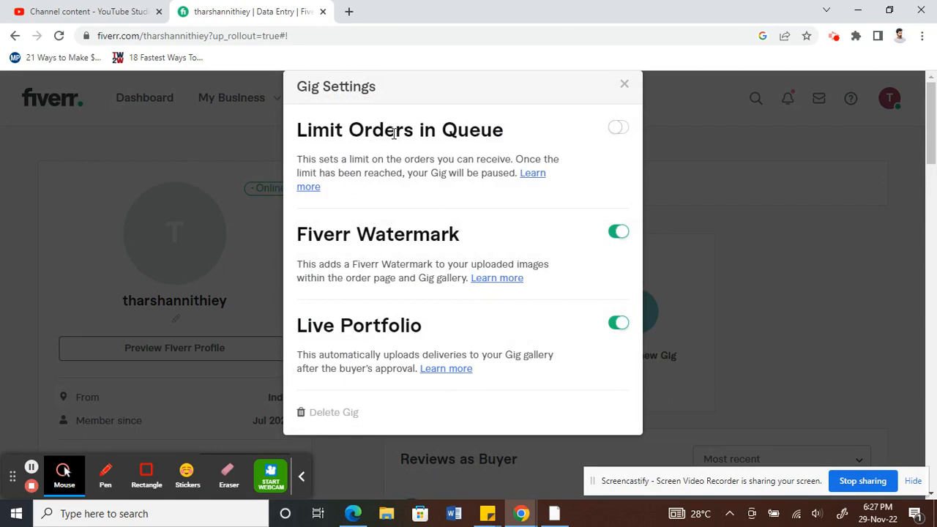
mouse_move(334, 413)
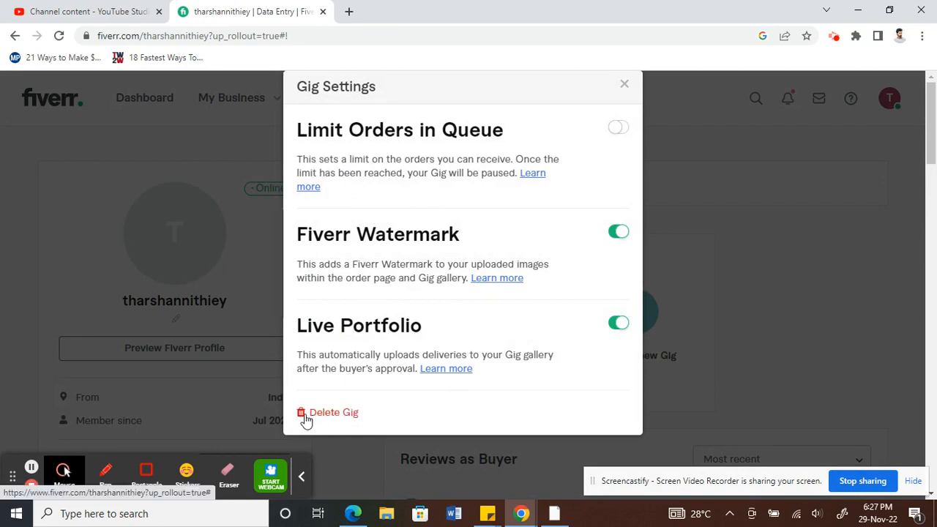
mouse_move(324, 418)
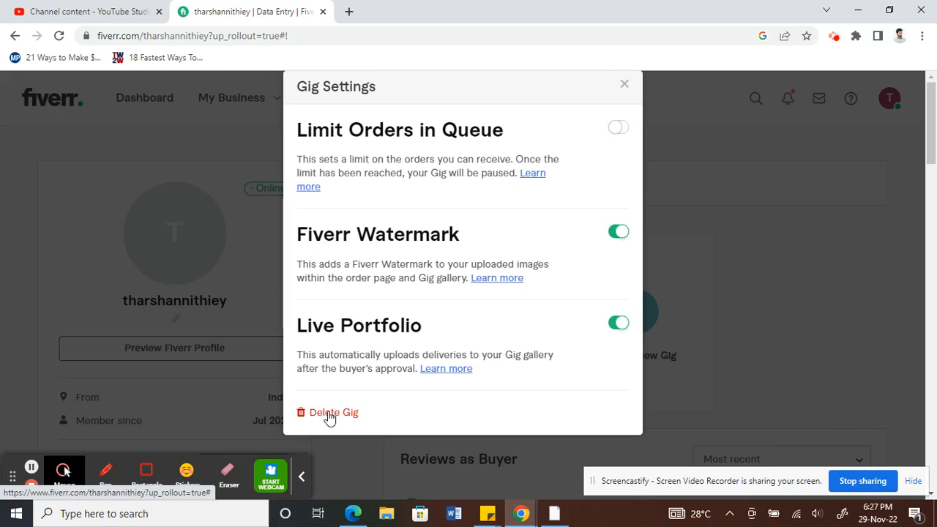
mouse_move(491, 396)
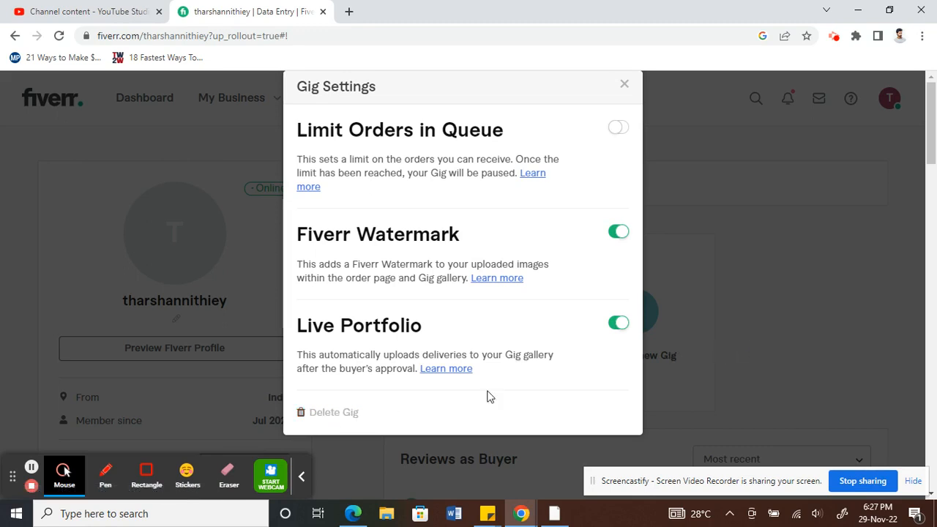
mouse_move(770, 356)
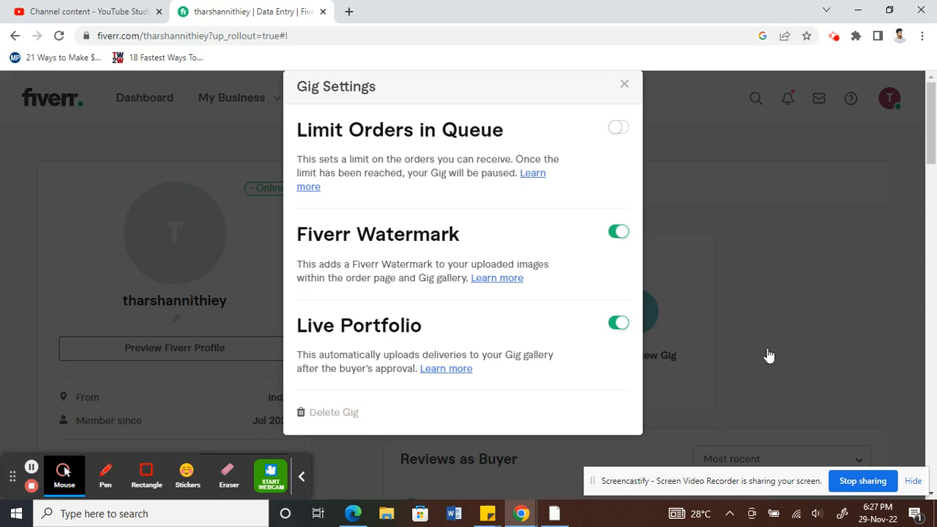
mouse_move(739, 346)
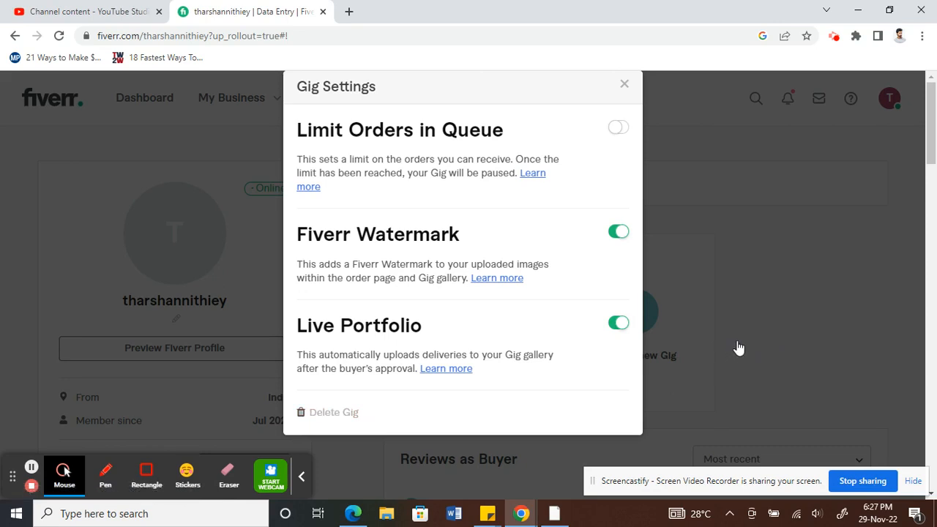
mouse_move(729, 360)
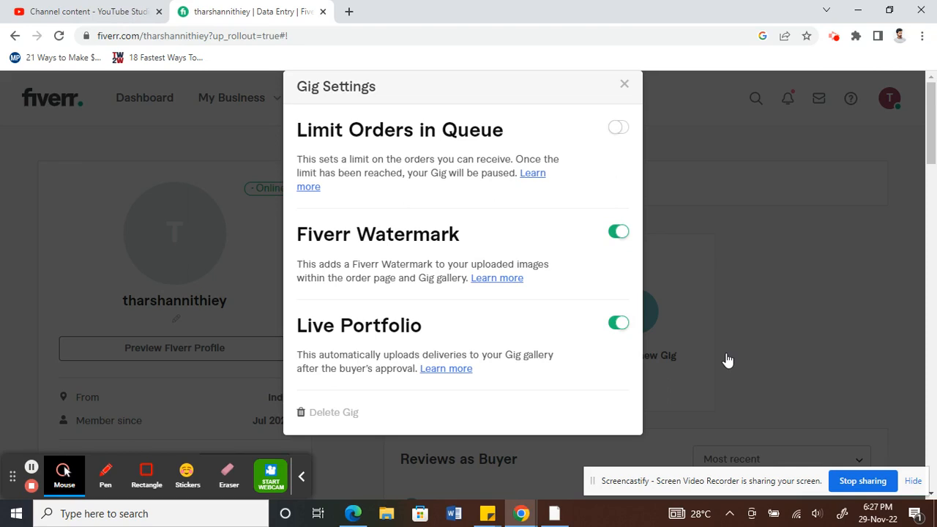
mouse_move(202, 421)
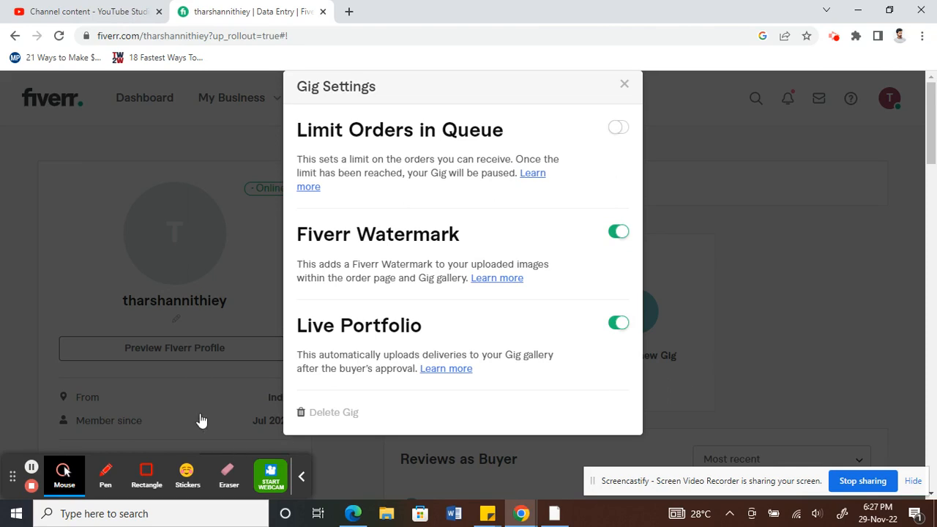